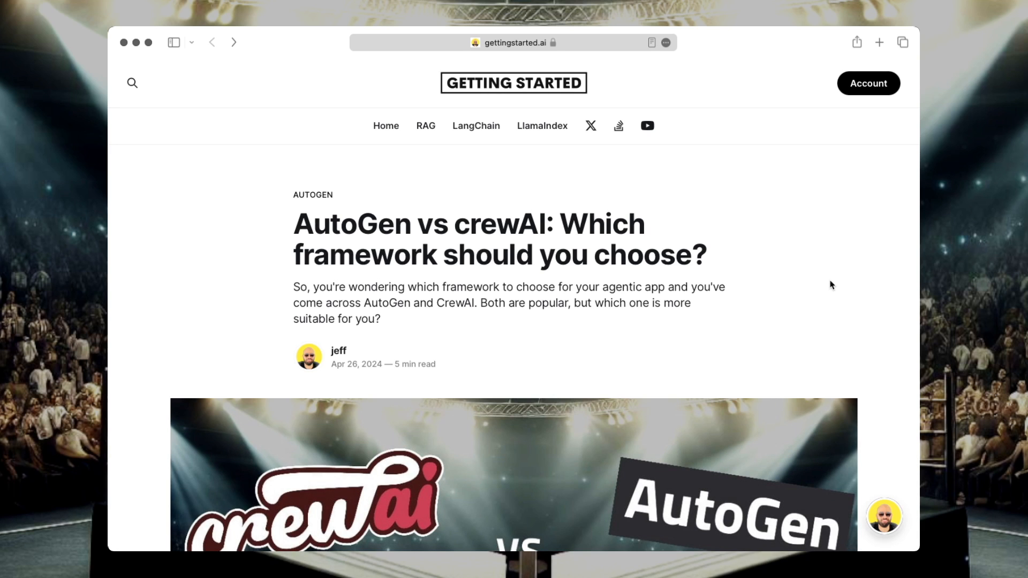
scroll(down, 3)
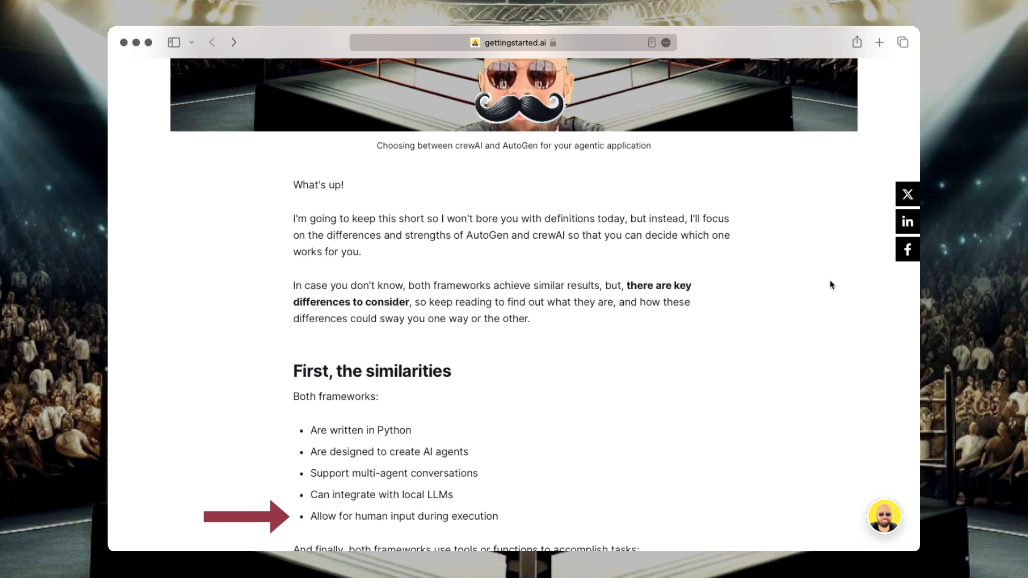
scroll(down, 3)
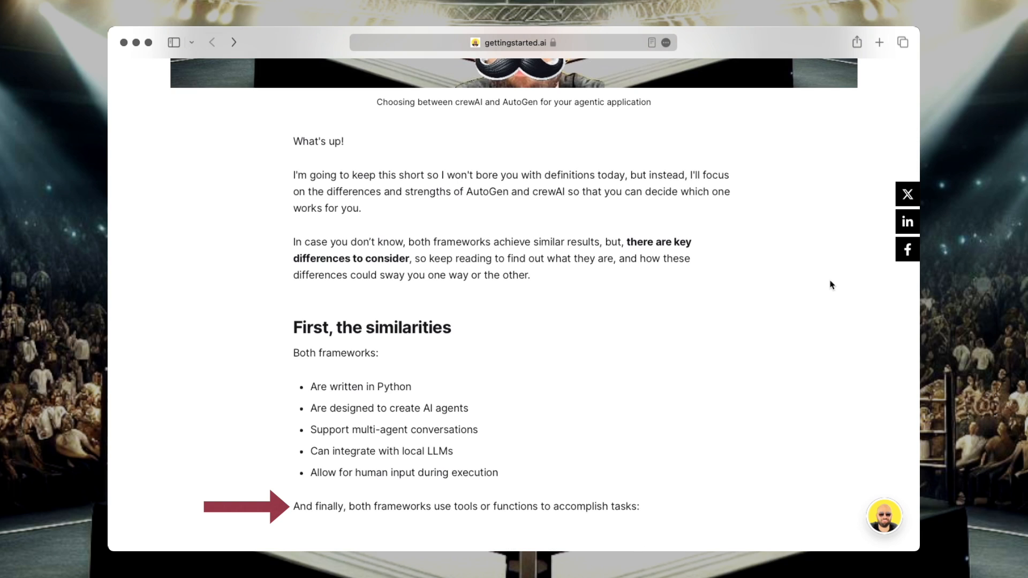
scroll(down, 3)
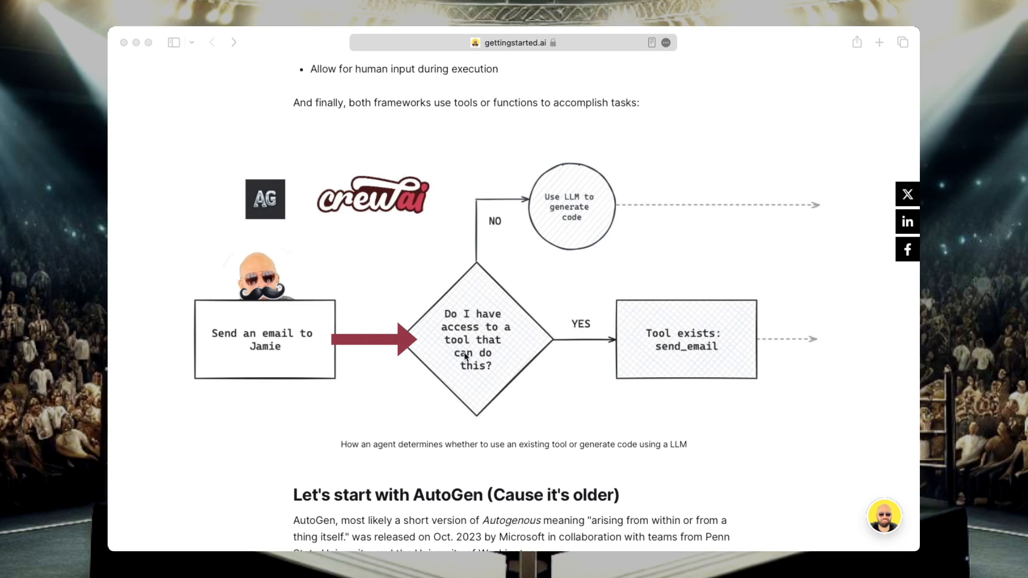
mouse_move(458, 314)
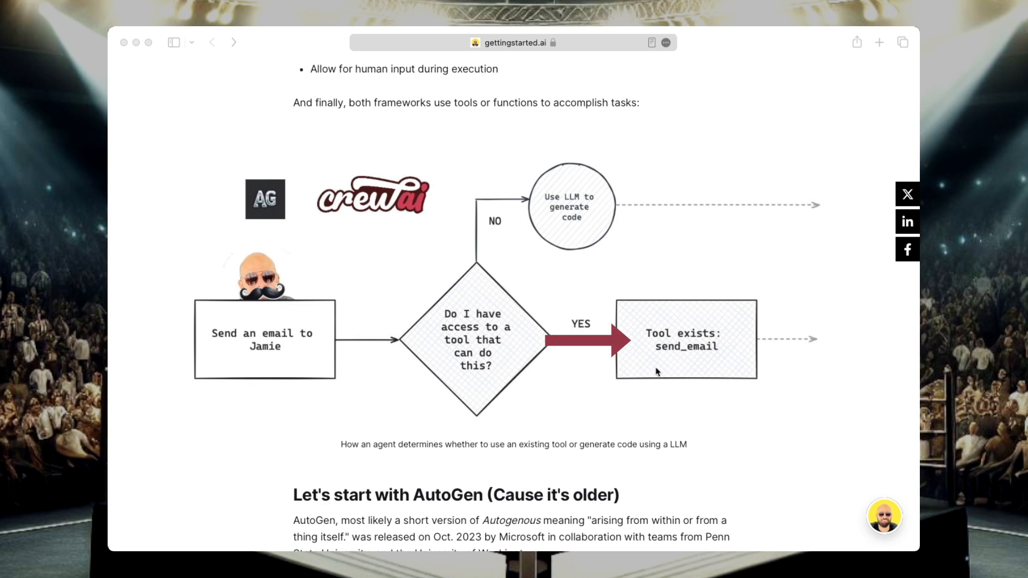
mouse_move(657, 352)
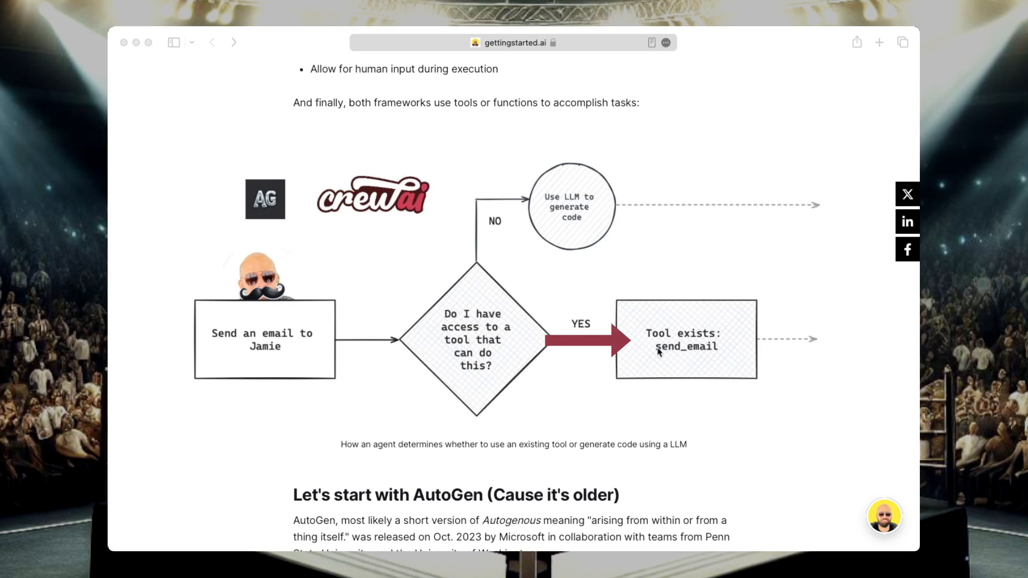
mouse_move(702, 349)
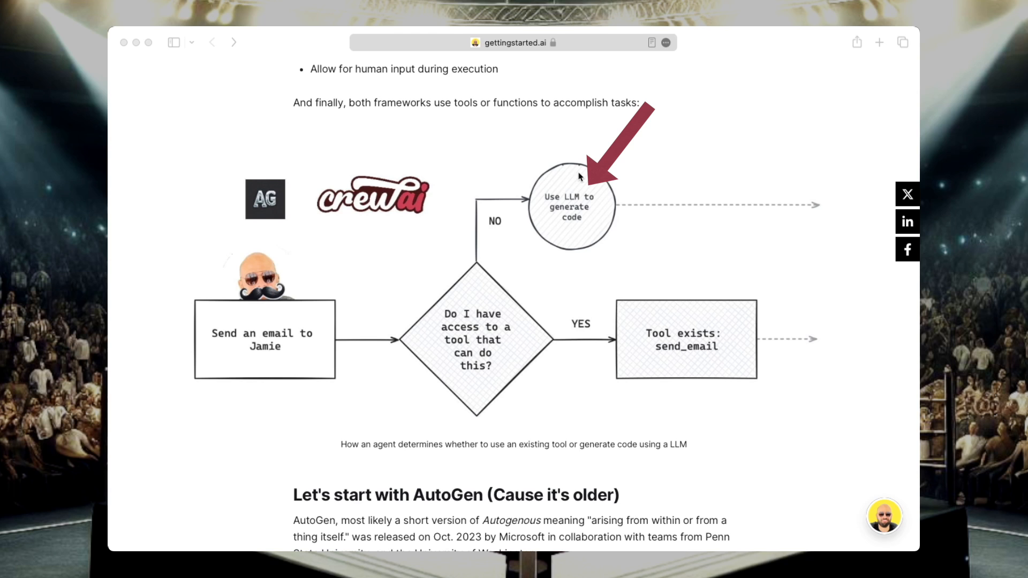
mouse_move(632, 209)
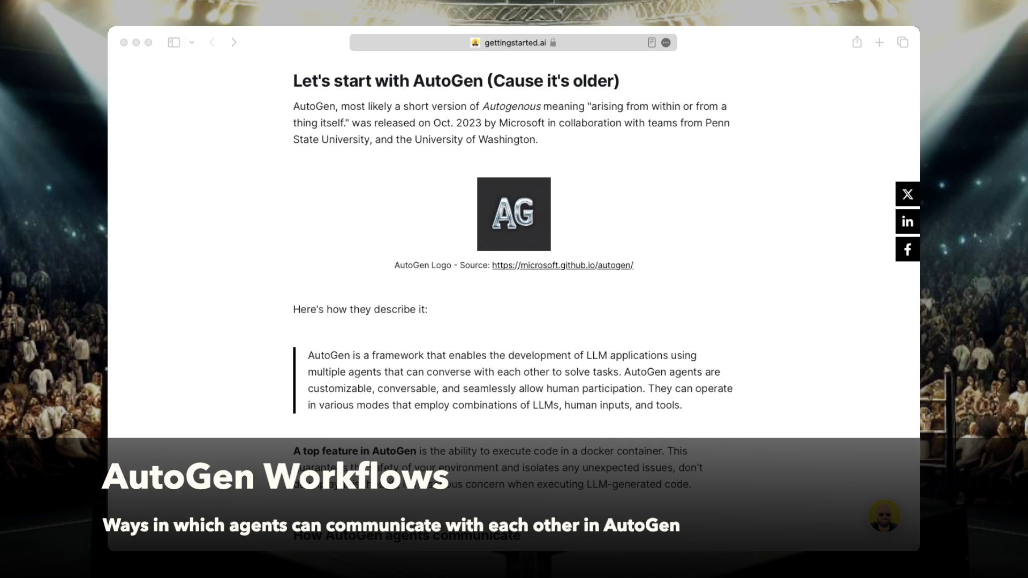
scroll(down, 3)
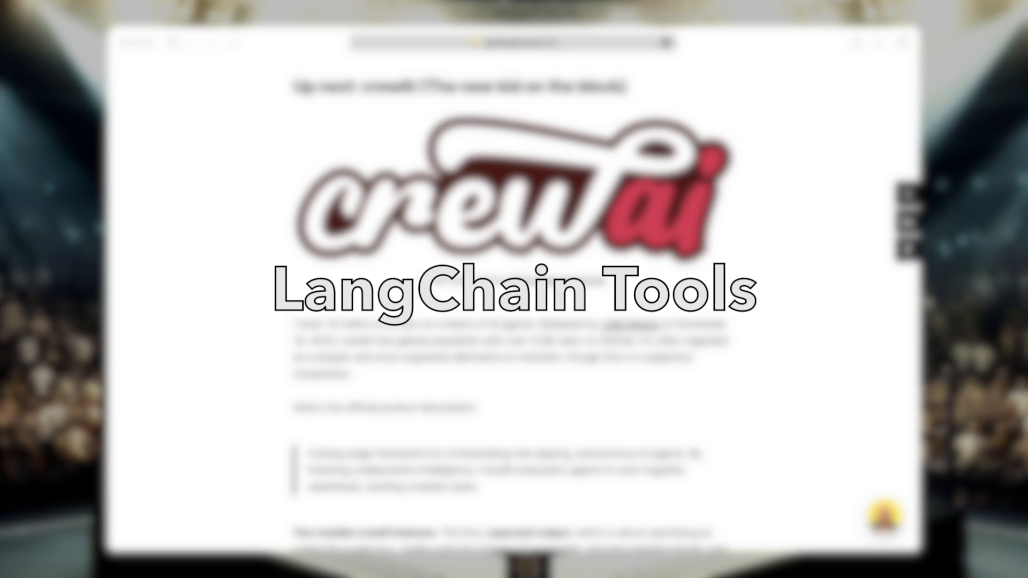
scroll(down, 3)
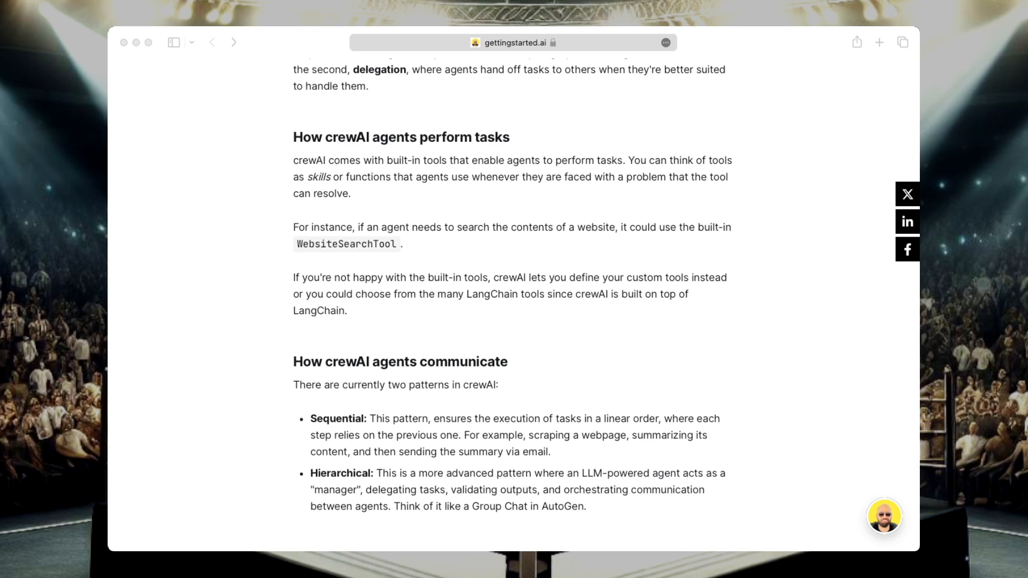
scroll(down, 3)
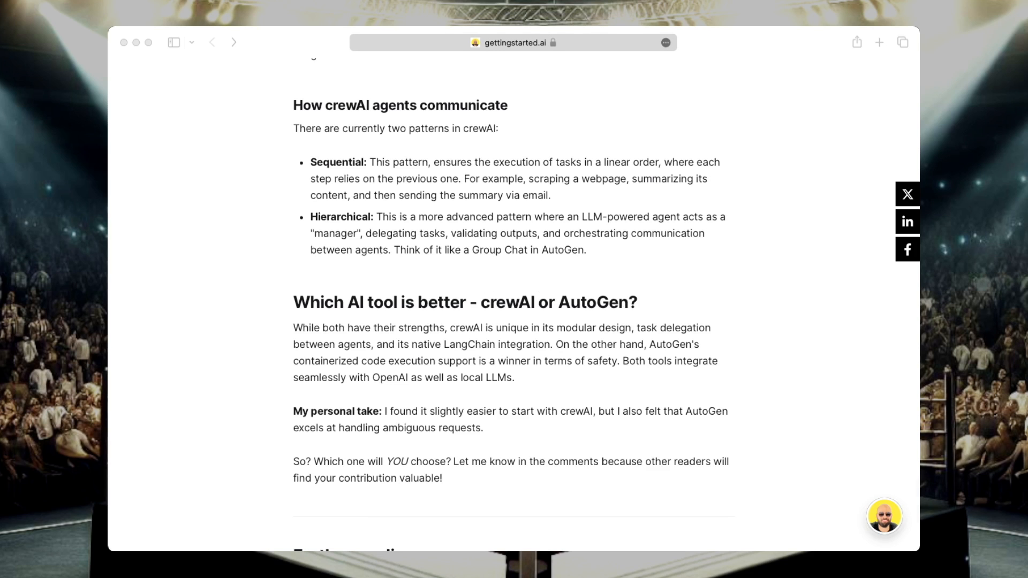